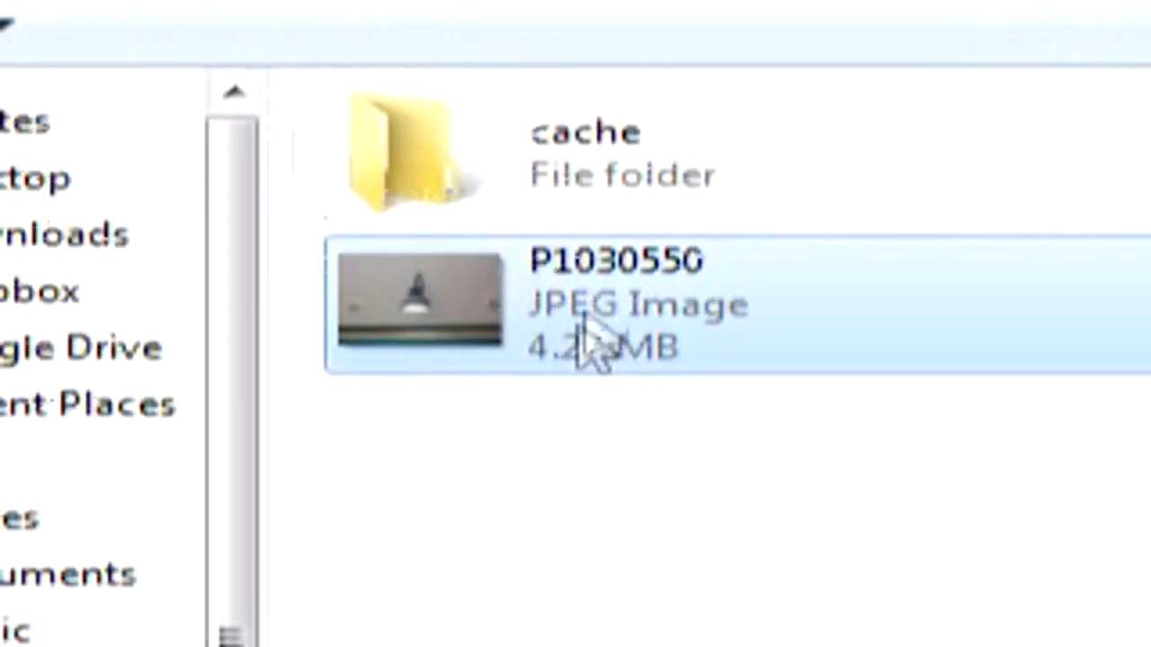
mouse_move(591, 354)
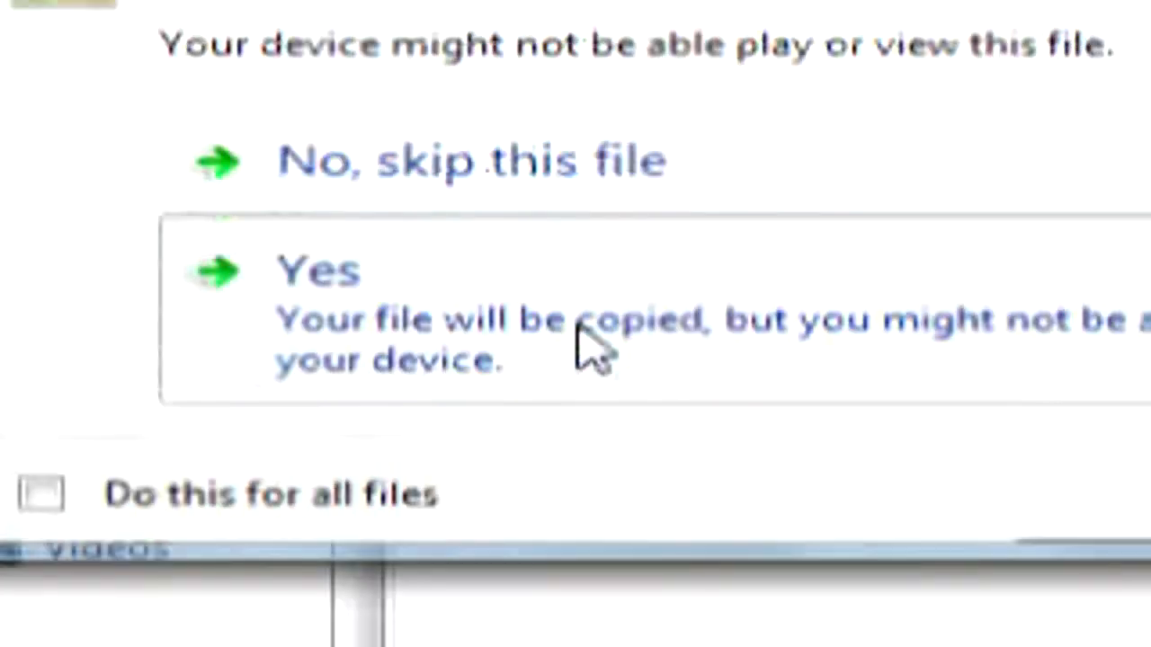
Step: Accept the compatibility warning so We.Are.Legion copies into Nexus 7 Internal storage\Movies
click(317, 270)
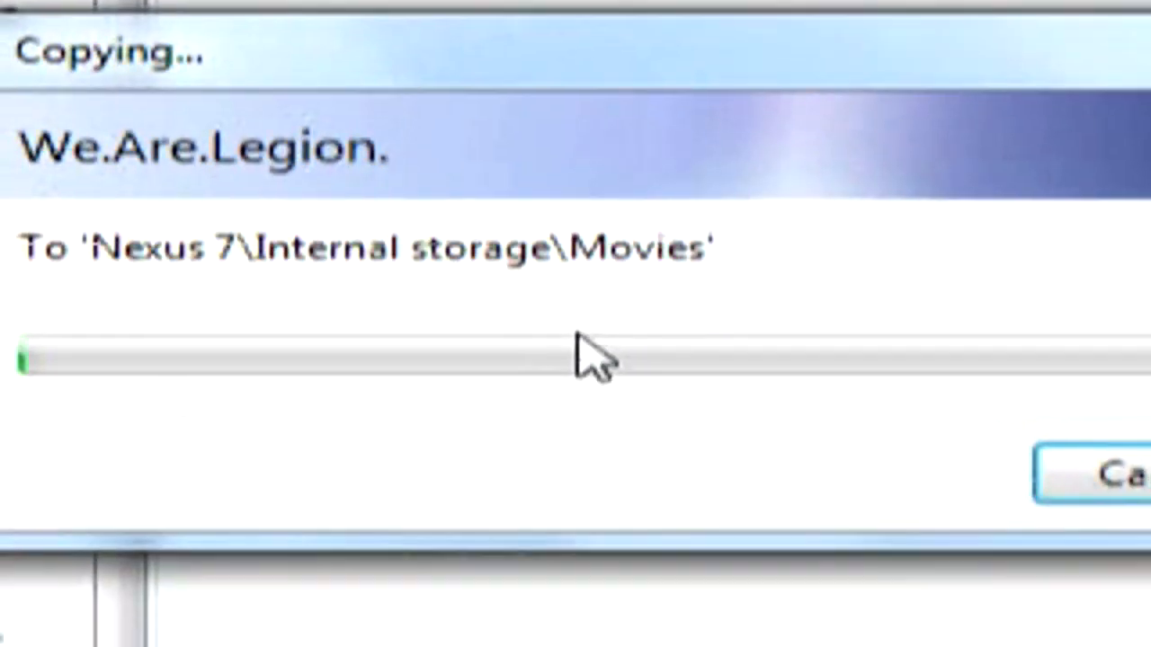